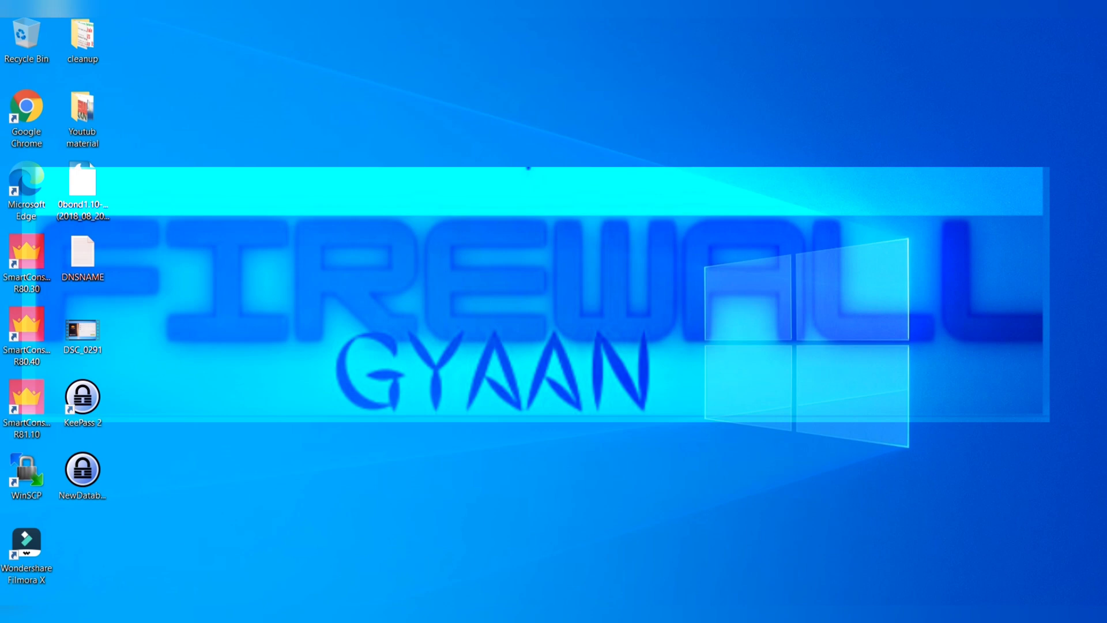
Launch SmartConsole R80.40 from its desktop shortcut so the login window appears.
{"action": "double_click", "coordinate": [27, 336]}
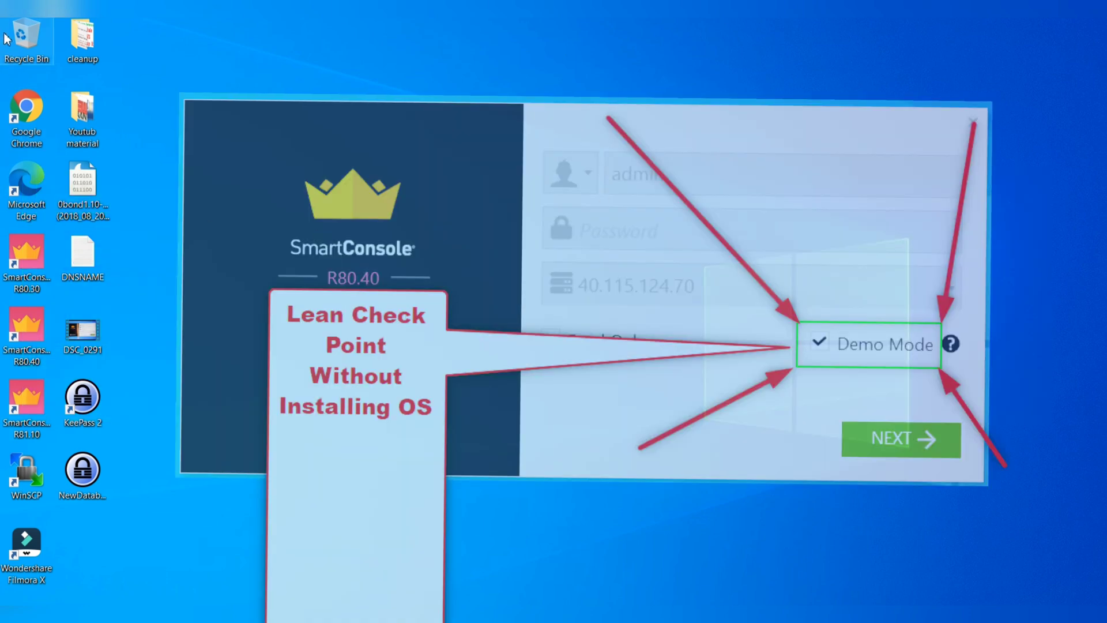
{"action": "mouse_move", "coordinate": [120, 217]}
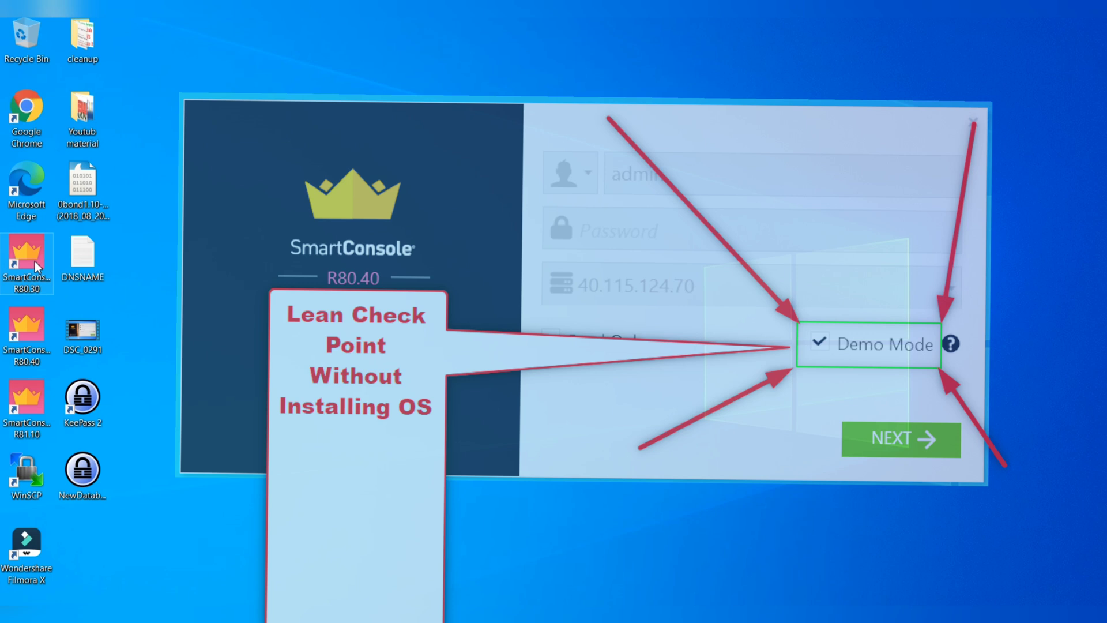
{"action": "mouse_move", "coordinate": [163, 326]}
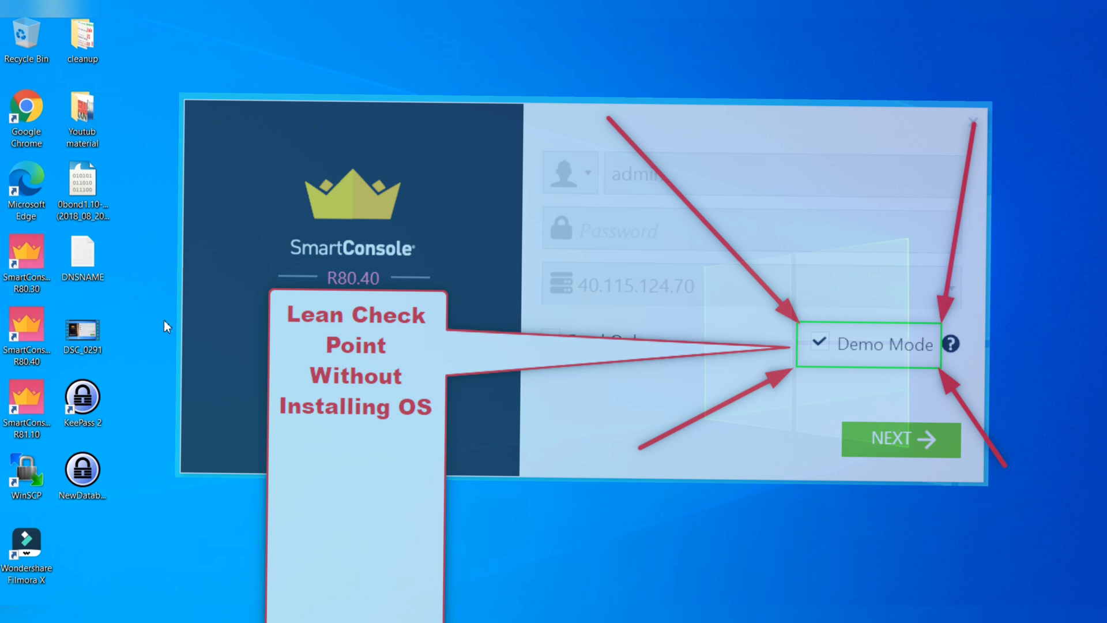
{"action": "mouse_move", "coordinate": [249, 287]}
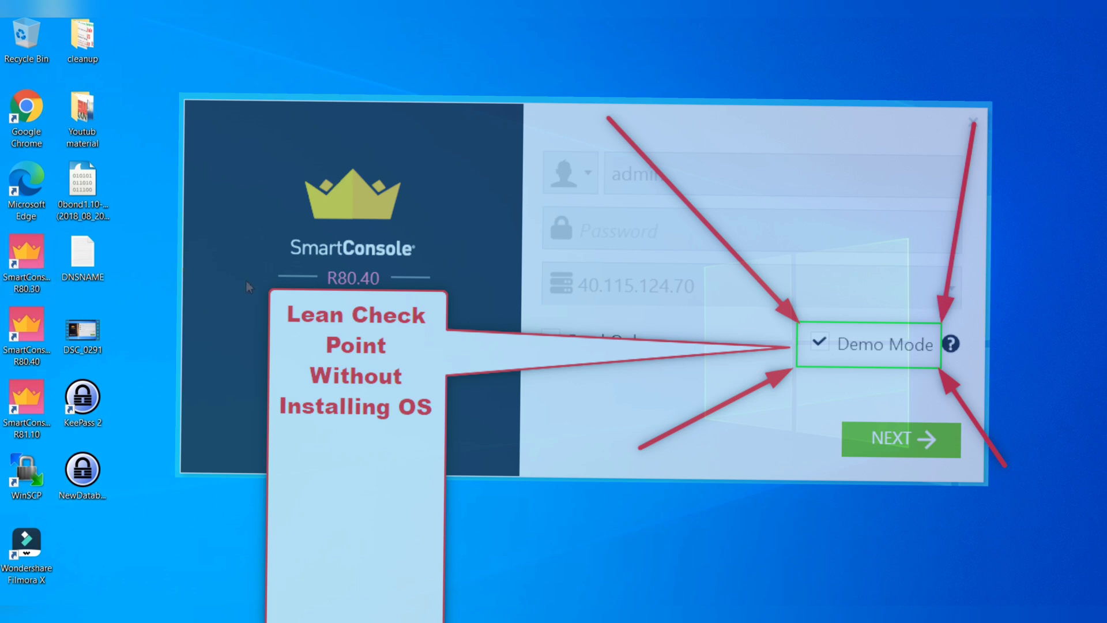
{"action": "mouse_move", "coordinate": [396, 212]}
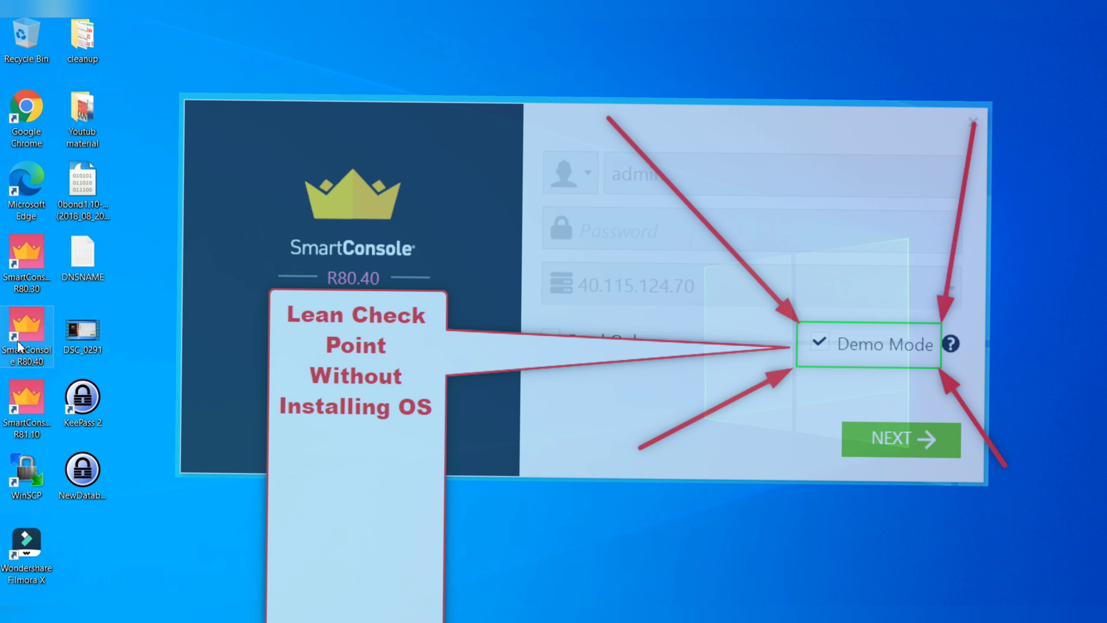
{"action": "left_click", "coordinate": [901, 439]}
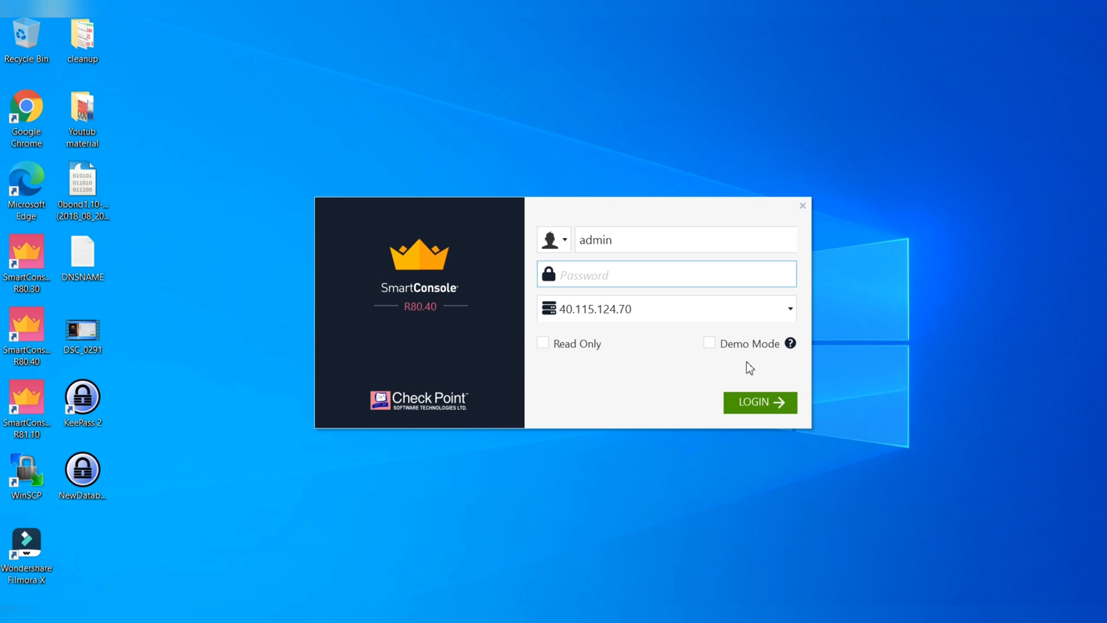
Log in with Demo Mode enabled, starting a new demo and trusting the assigned server's fingerprint.
{"action": "left_click", "coordinate": [709, 344]}
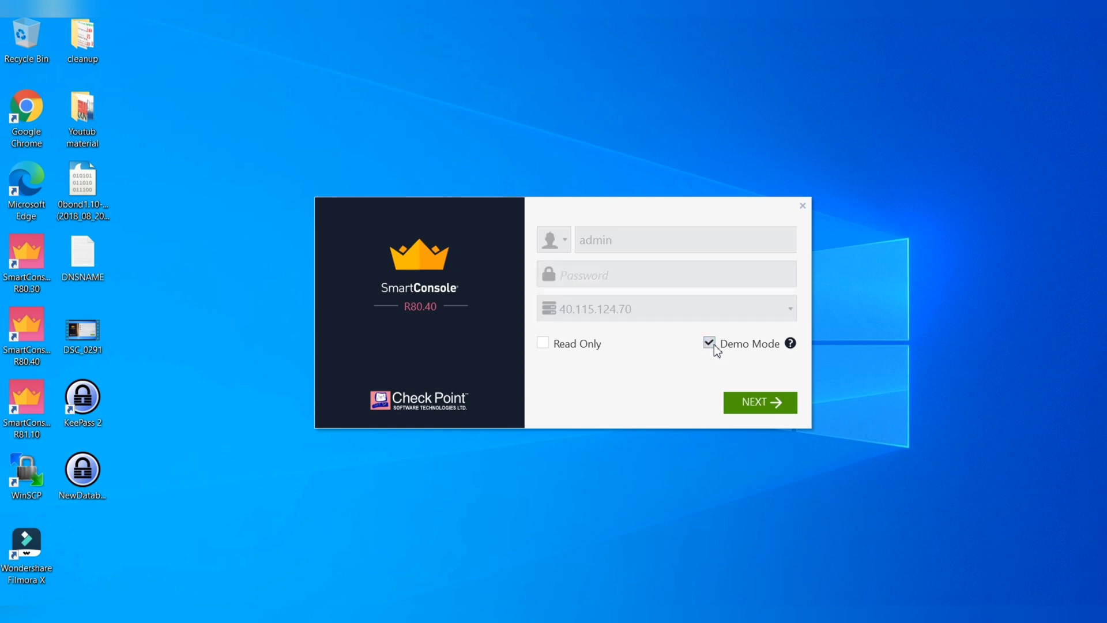
{"action": "left_click", "coordinate": [759, 402]}
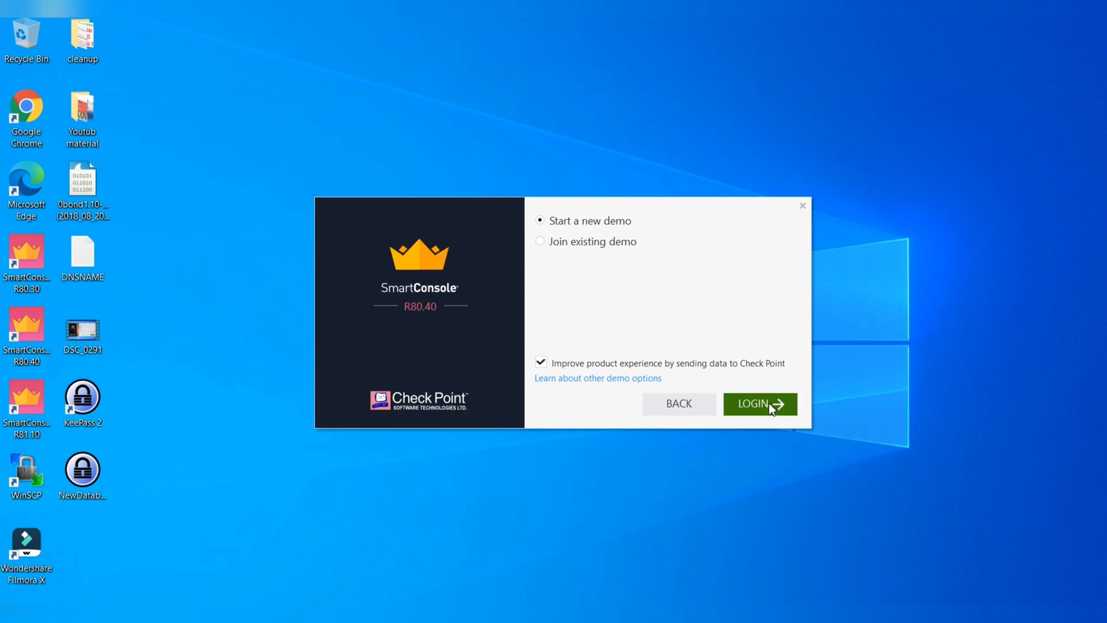
{"action": "left_click", "coordinate": [760, 404]}
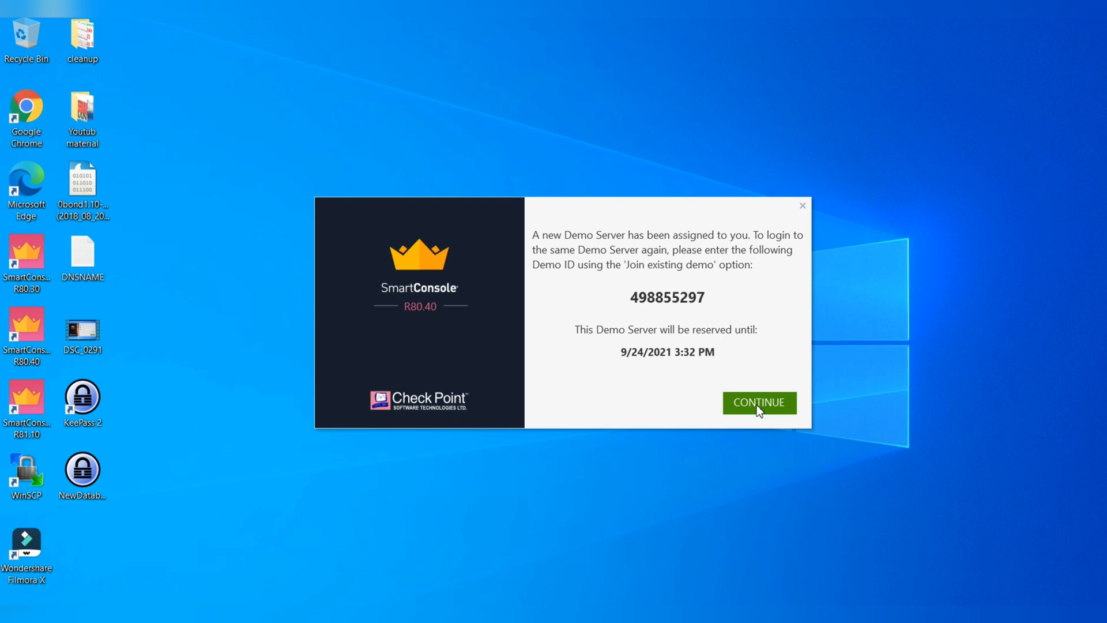
{"action": "left_click", "coordinate": [759, 403]}
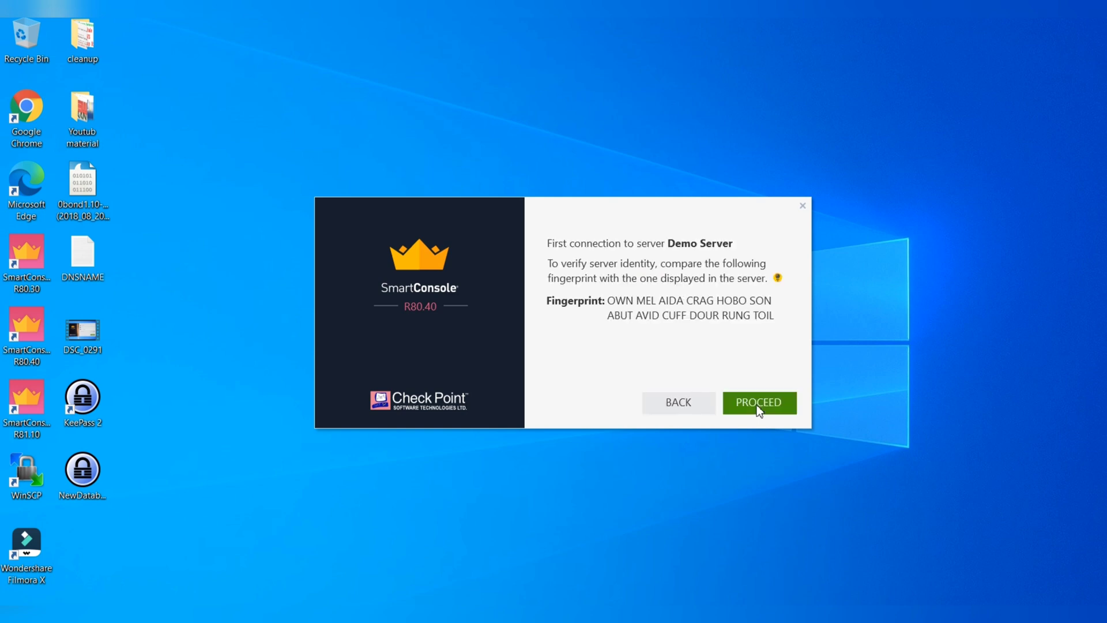
{"action": "left_click", "coordinate": [759, 402]}
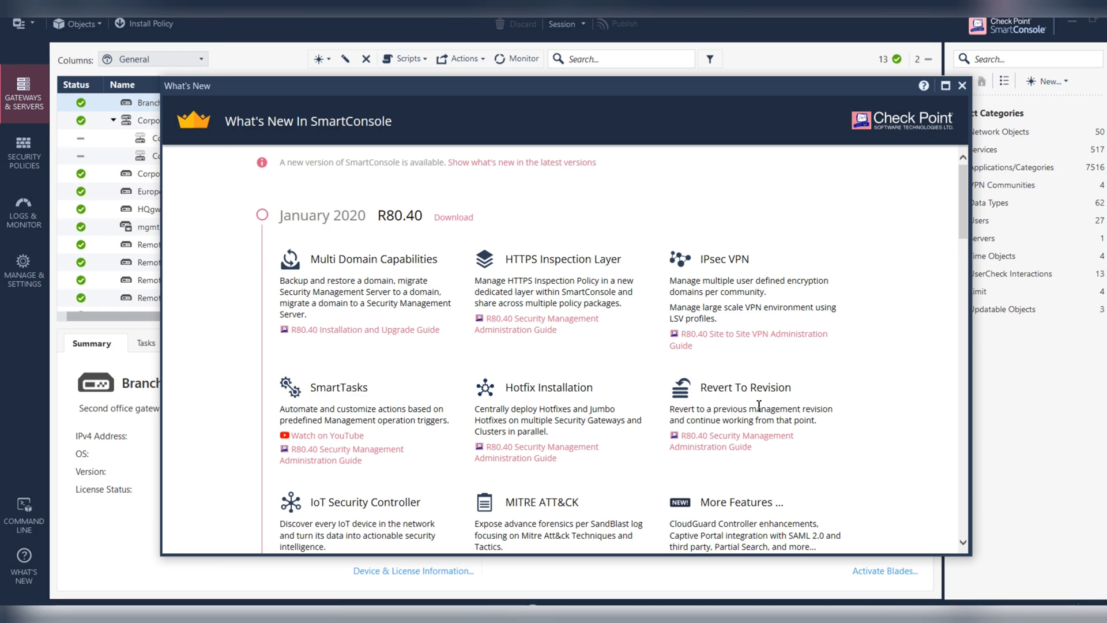
{"action": "mouse_move", "coordinate": [951, 112]}
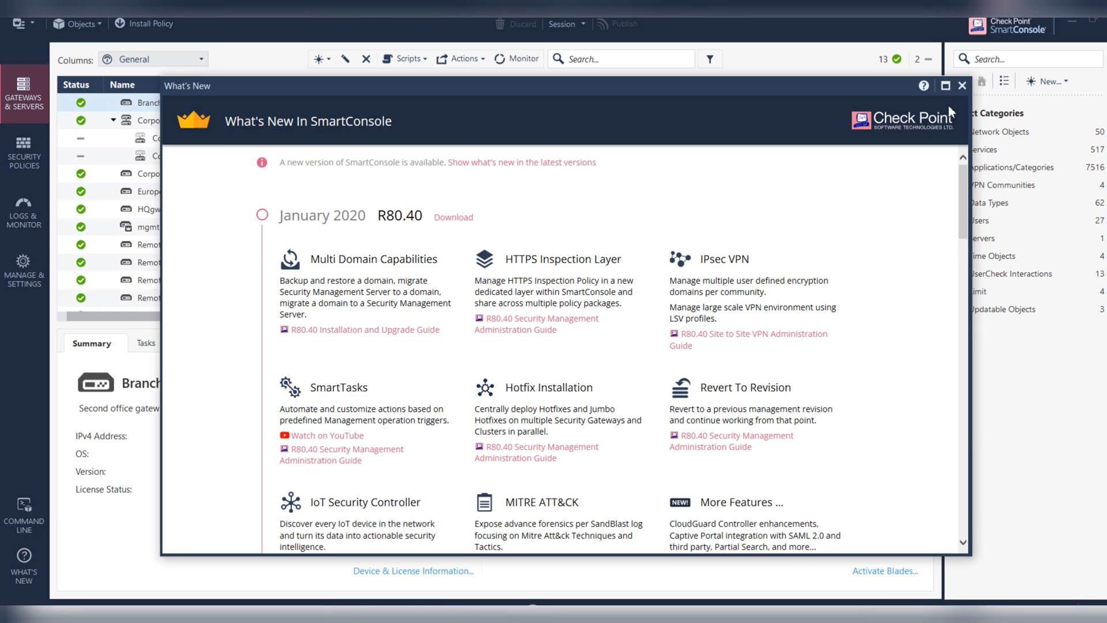
Close the What's New overview to reveal the Gateways & Servers list.
{"action": "left_click", "coordinate": [962, 84]}
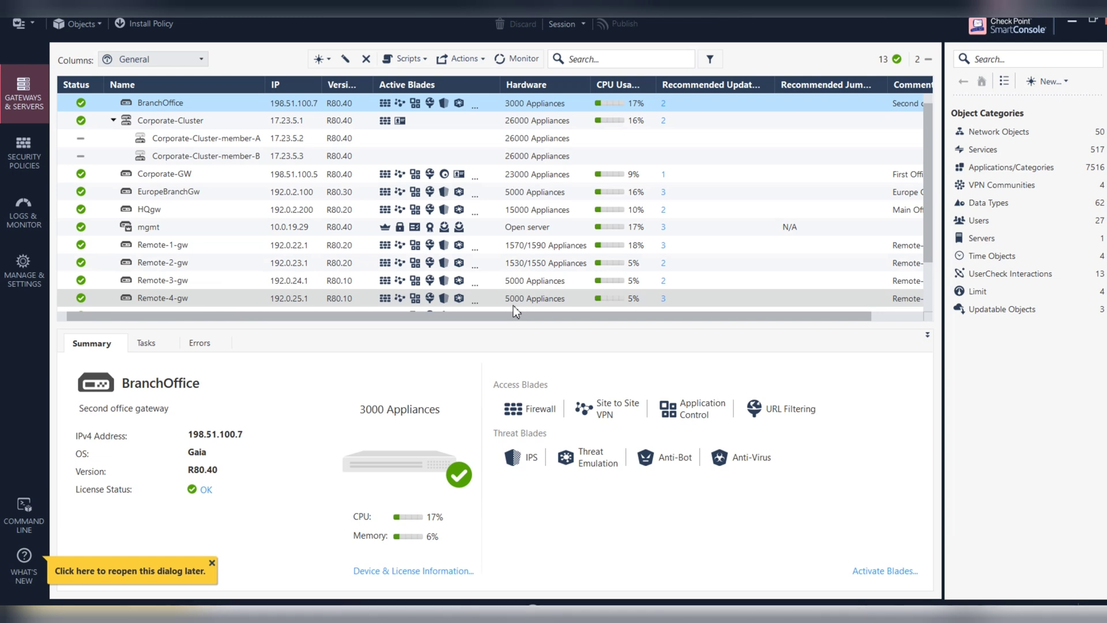
Review the gateways table including Comments, then select Corporate-Cluster to show its summary.
{"action": "left_click", "coordinate": [210, 563]}
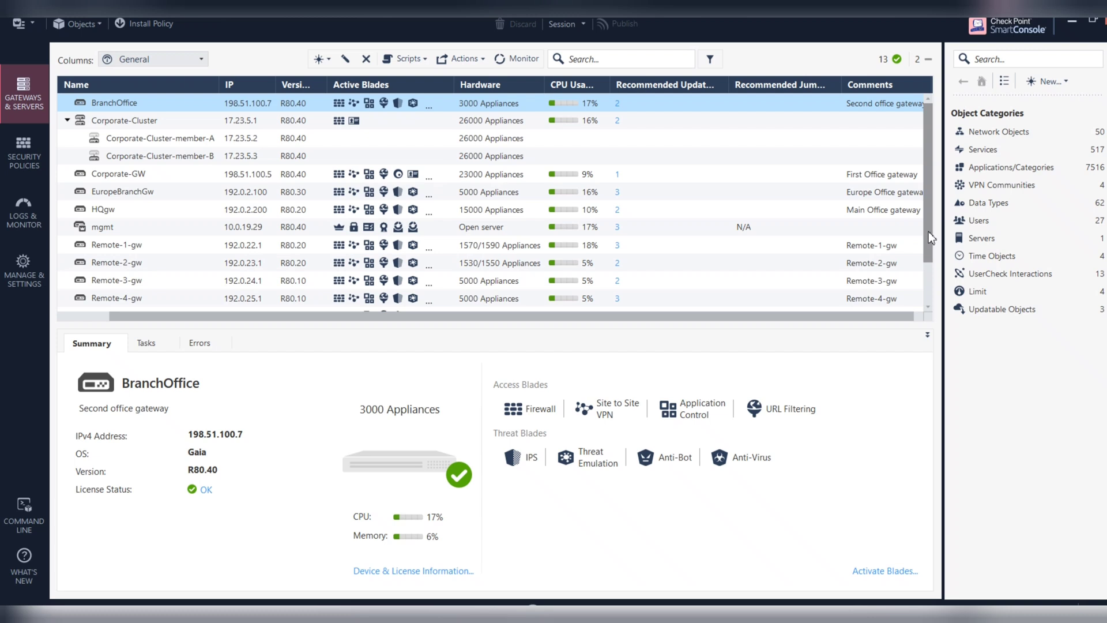
{"action": "scroll", "scroll_direction": "down", "scroll_amount": 3}
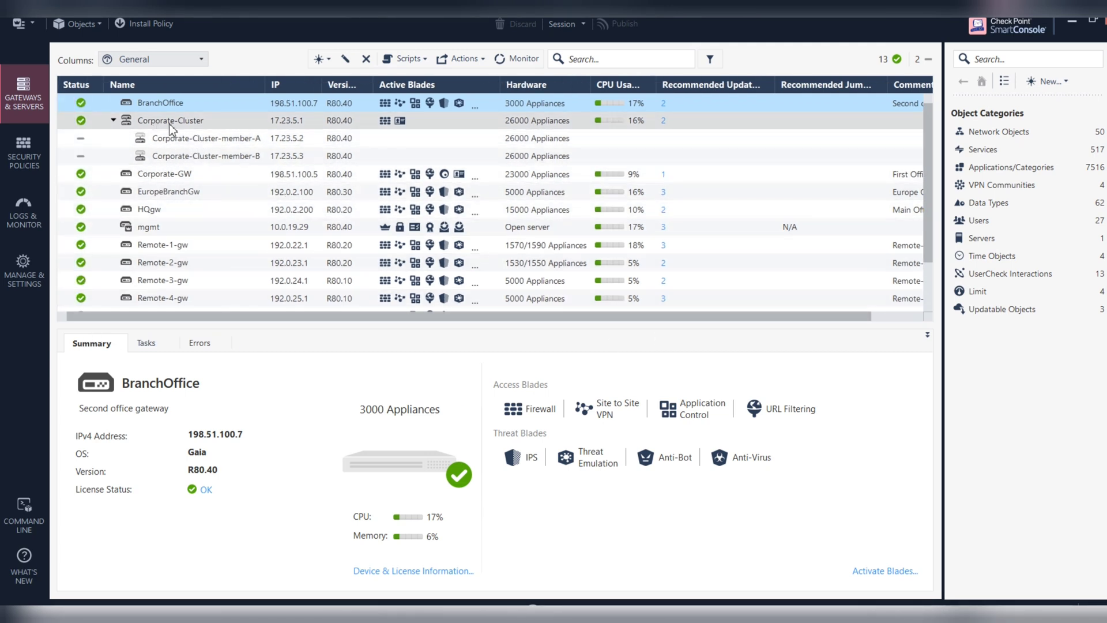
{"action": "left_click", "coordinate": [169, 120]}
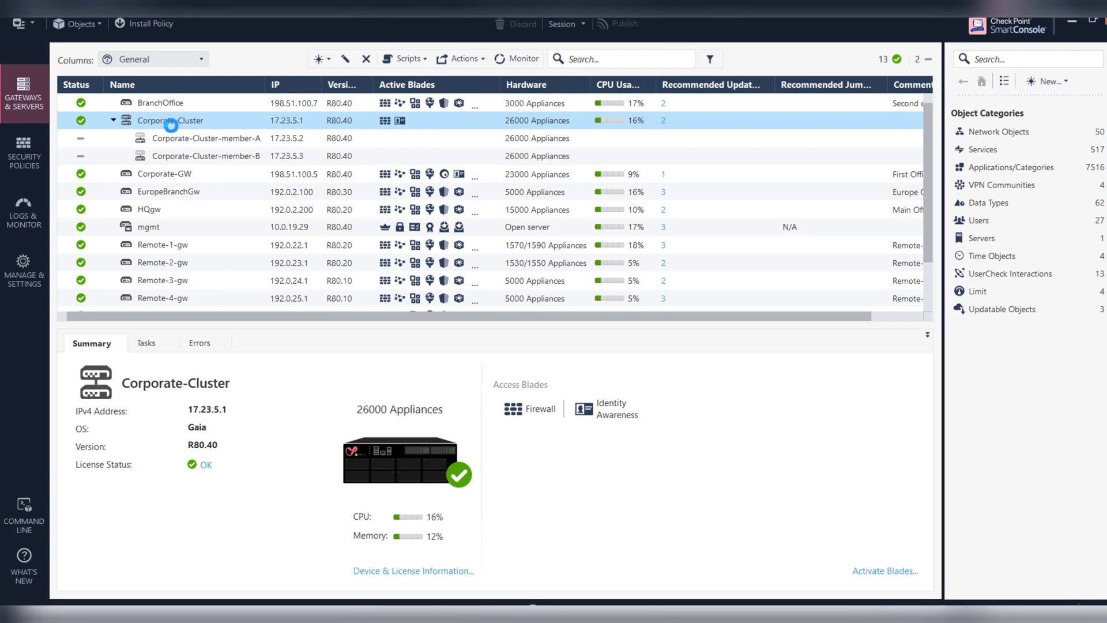
Review Corporate-Cluster's Cluster Members and ClusterXL and VRRP pages, then close its properties with OK.
{"action": "double_click", "coordinate": [170, 120]}
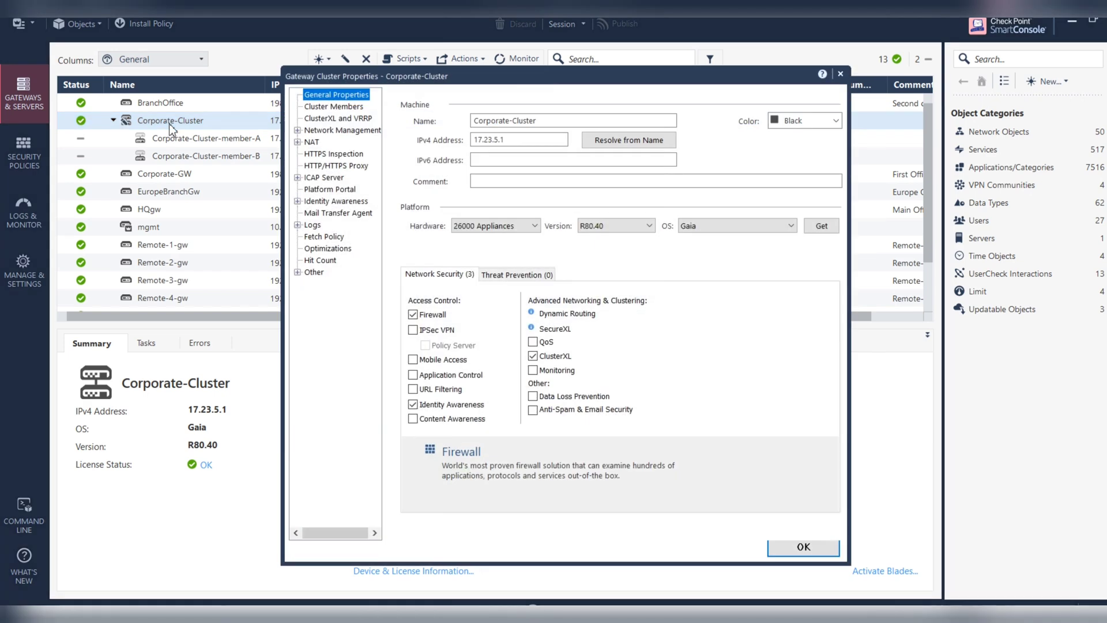
{"action": "mouse_move", "coordinate": [341, 114]}
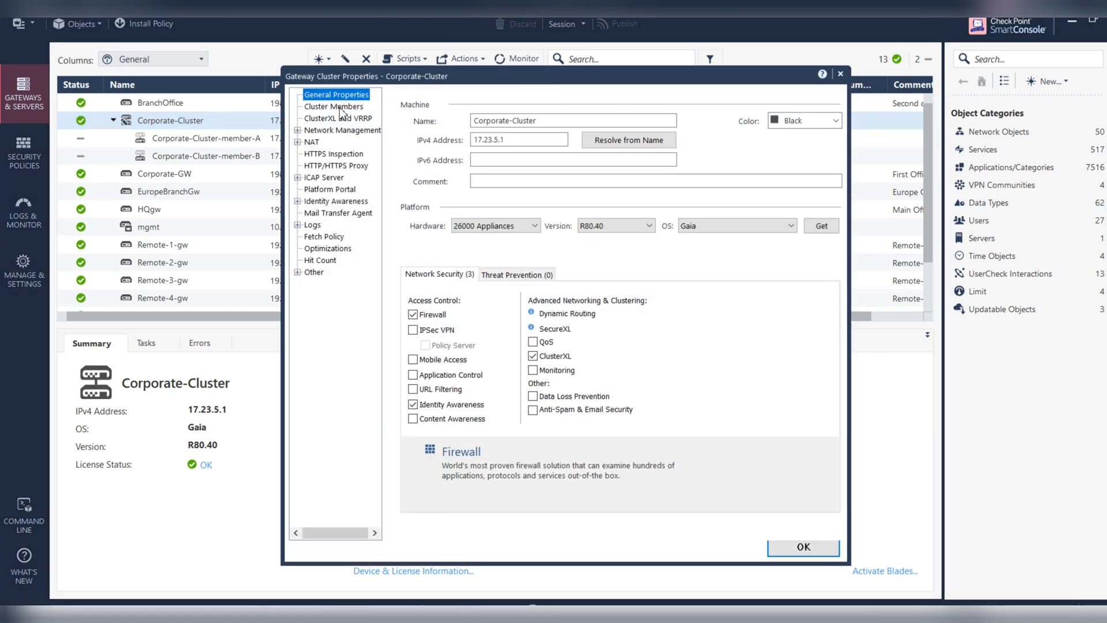
{"action": "left_click", "coordinate": [333, 106]}
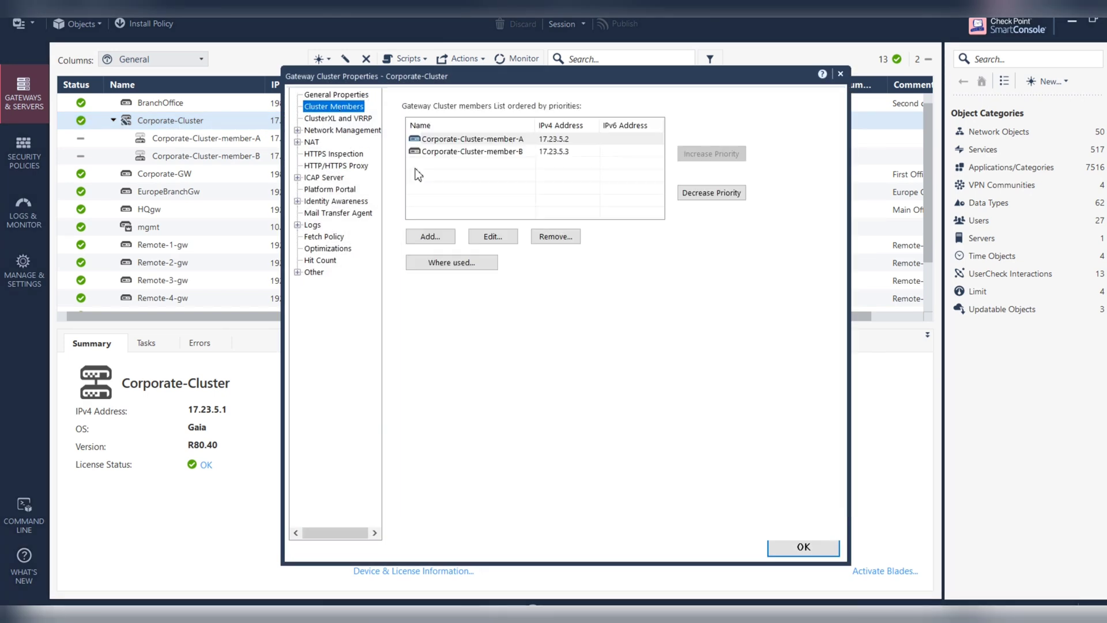
{"action": "left_click", "coordinate": [339, 119]}
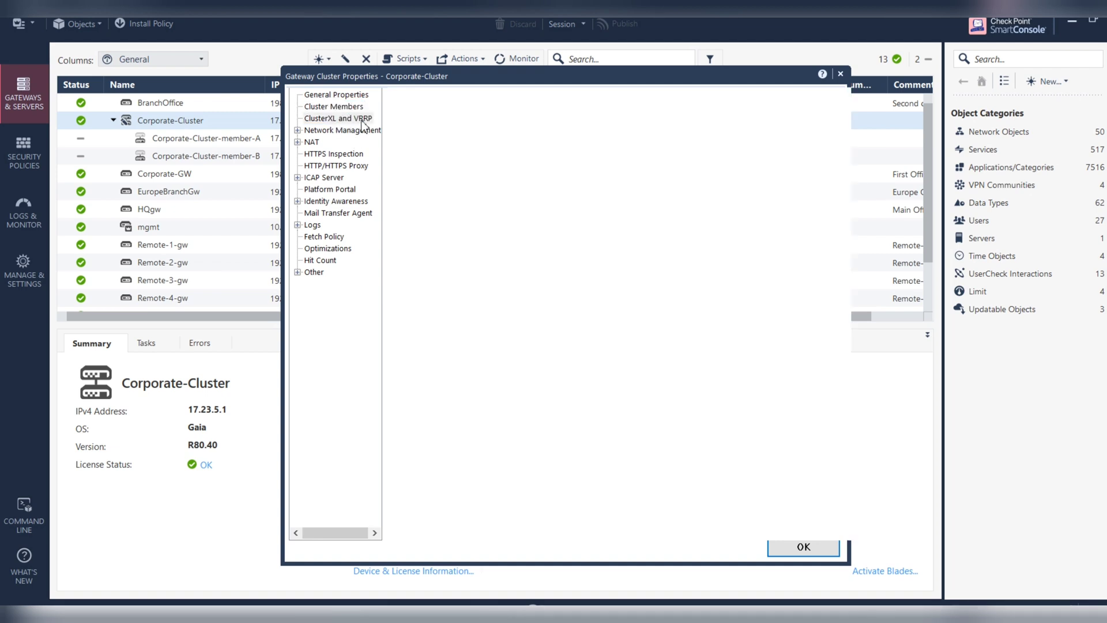
{"action": "left_click", "coordinate": [343, 130]}
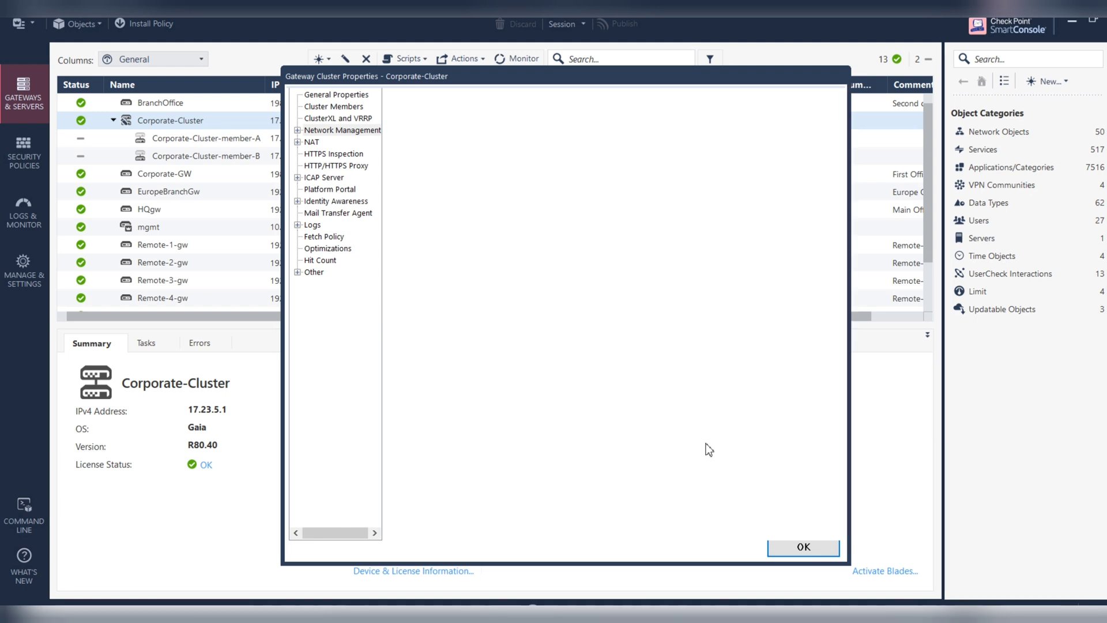
{"action": "left_click", "coordinate": [344, 131]}
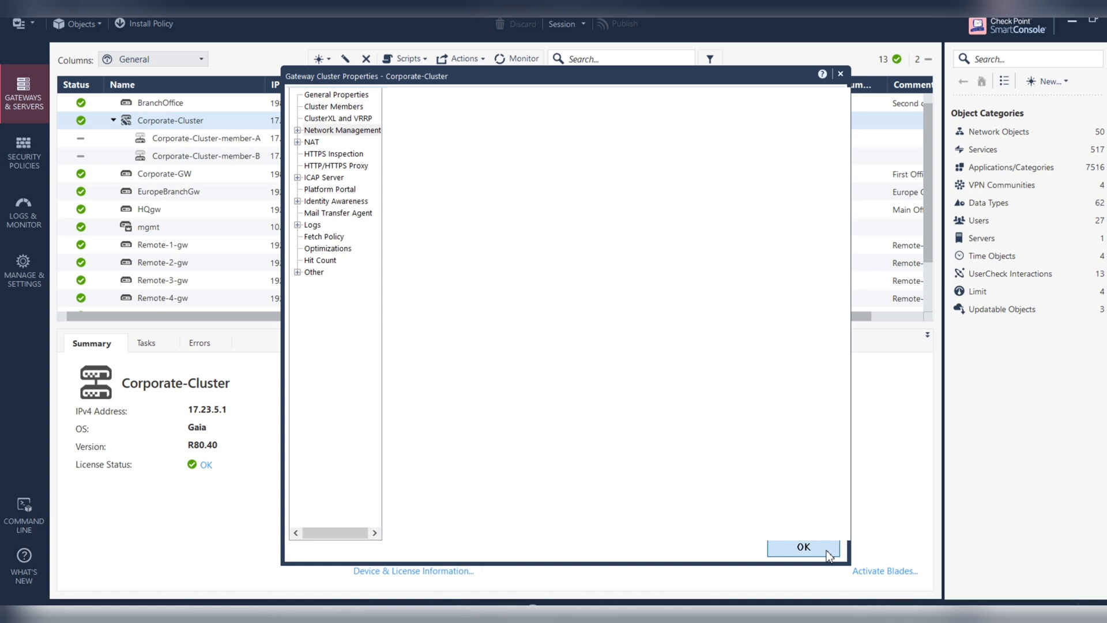
{"action": "mouse_move", "coordinate": [855, 382]}
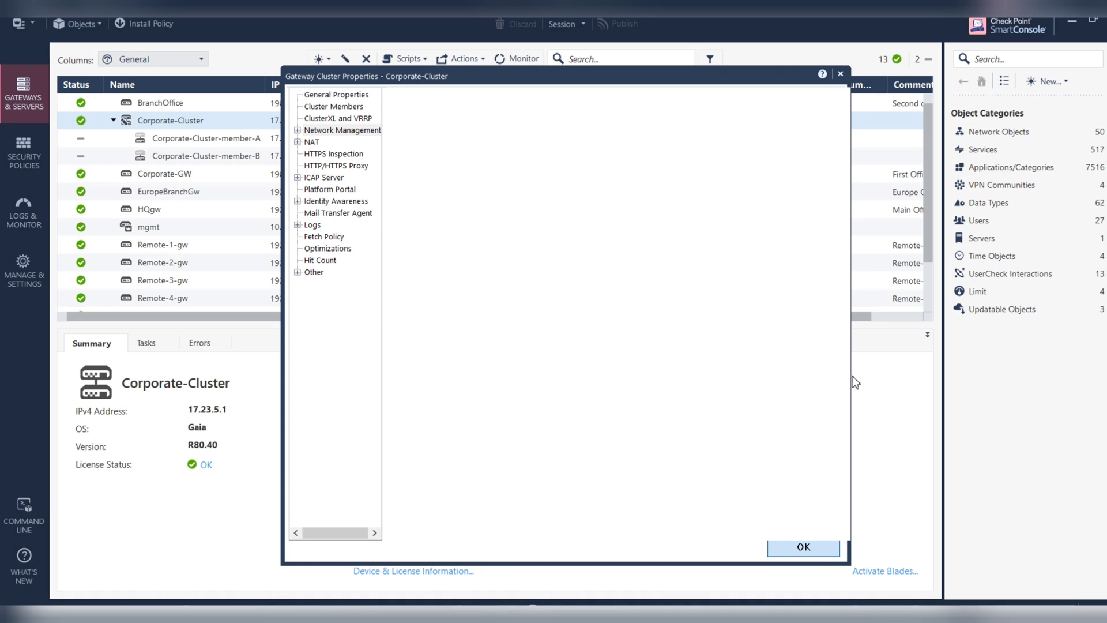
{"action": "left_click", "coordinate": [803, 547]}
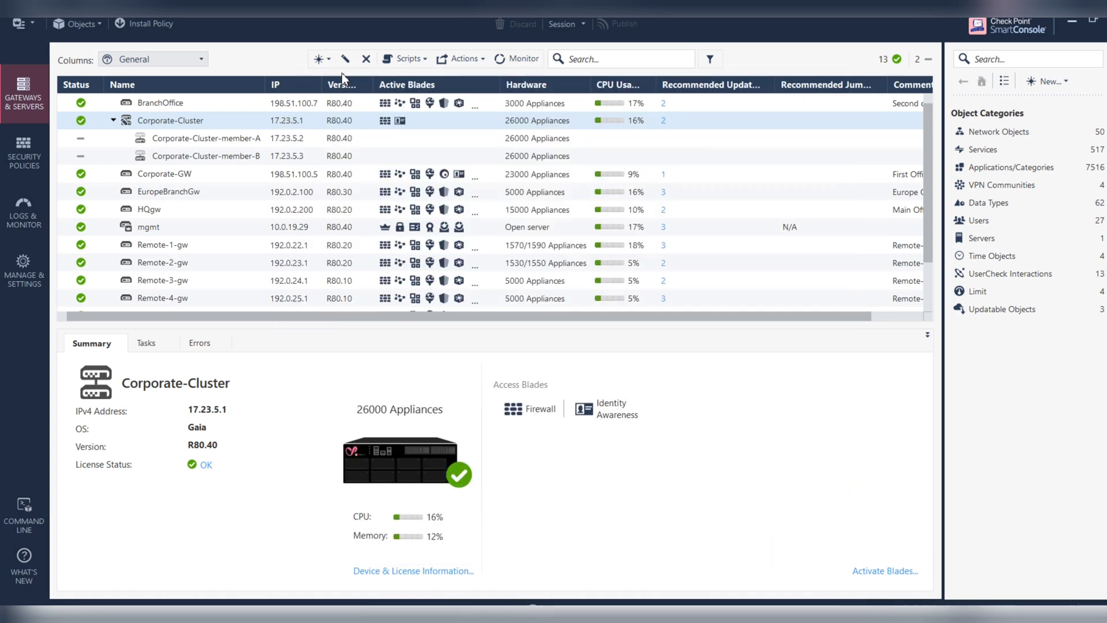
{"action": "mouse_move", "coordinate": [329, 67]}
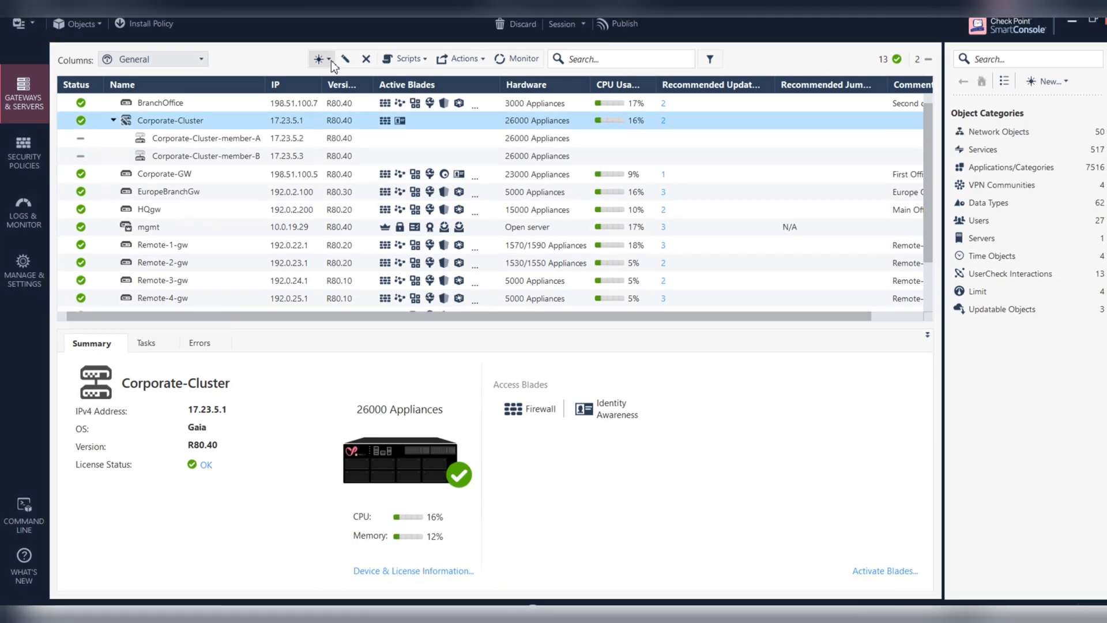
{"action": "left_click", "coordinate": [317, 59]}
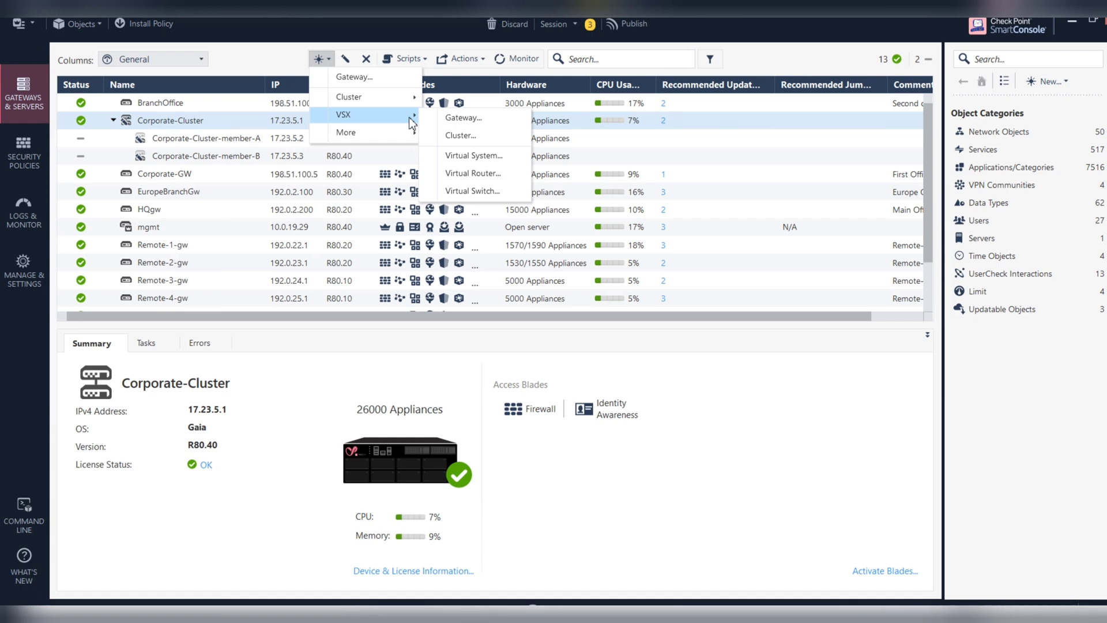
{"action": "mouse_move", "coordinate": [478, 117]}
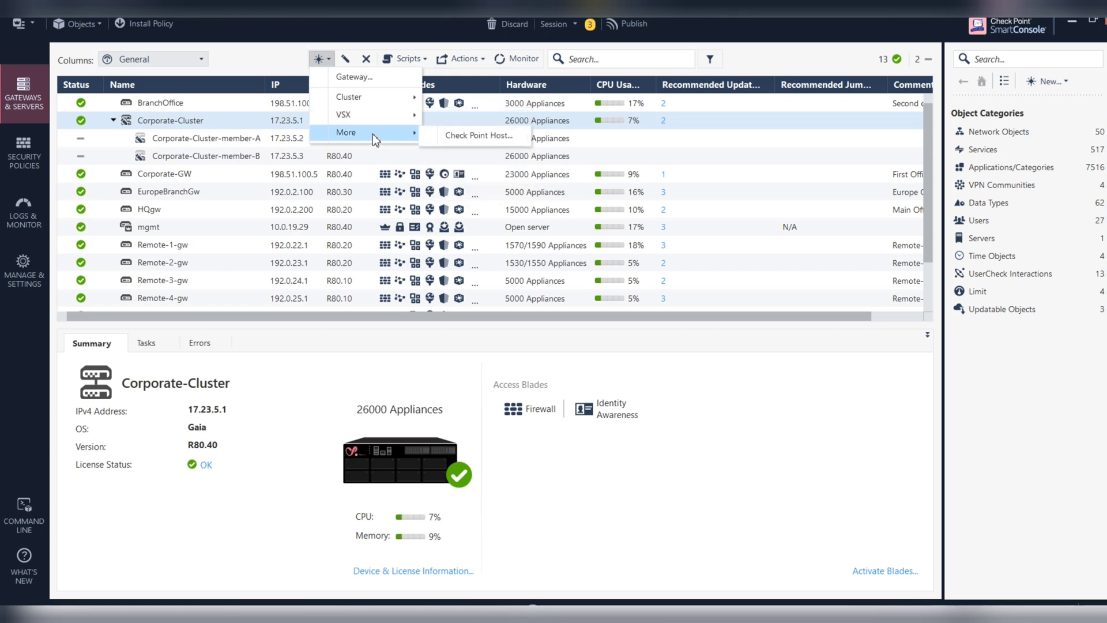
{"action": "mouse_move", "coordinate": [120, 404]}
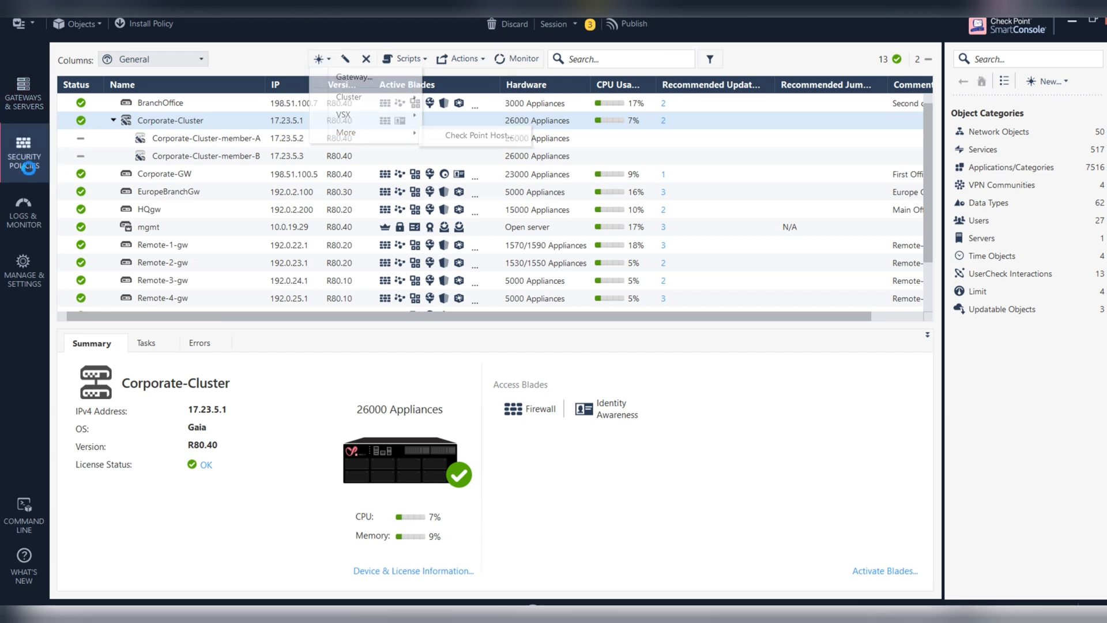
View the Access Control policy rulebase under Security Policies, then move to Manage & Settings.
{"action": "left_click", "coordinate": [24, 153]}
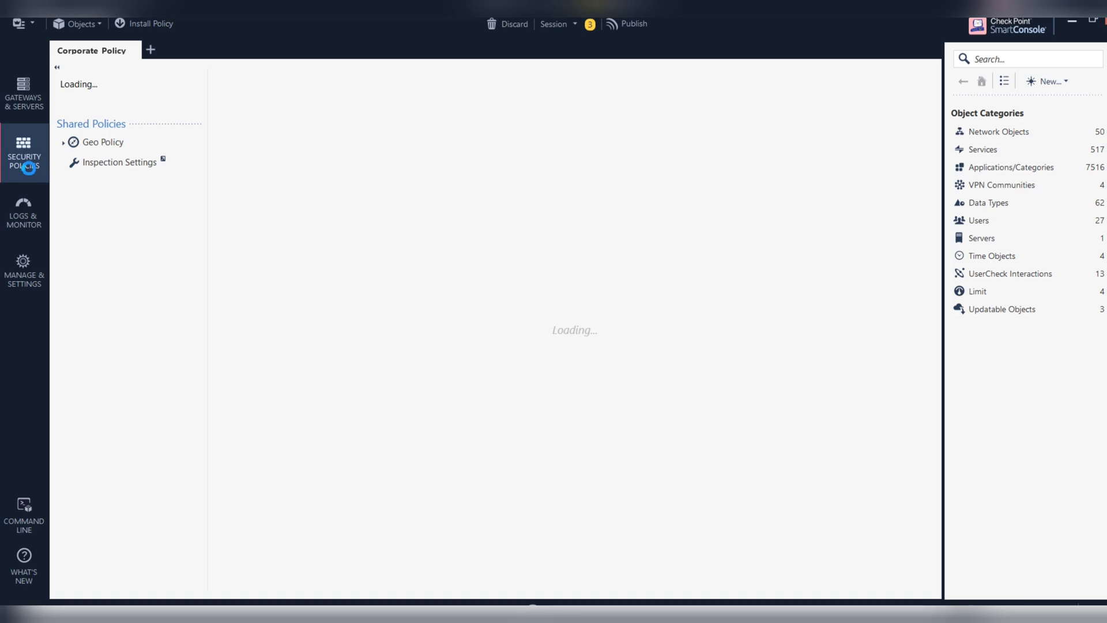
{"action": "left_click", "coordinate": [24, 154]}
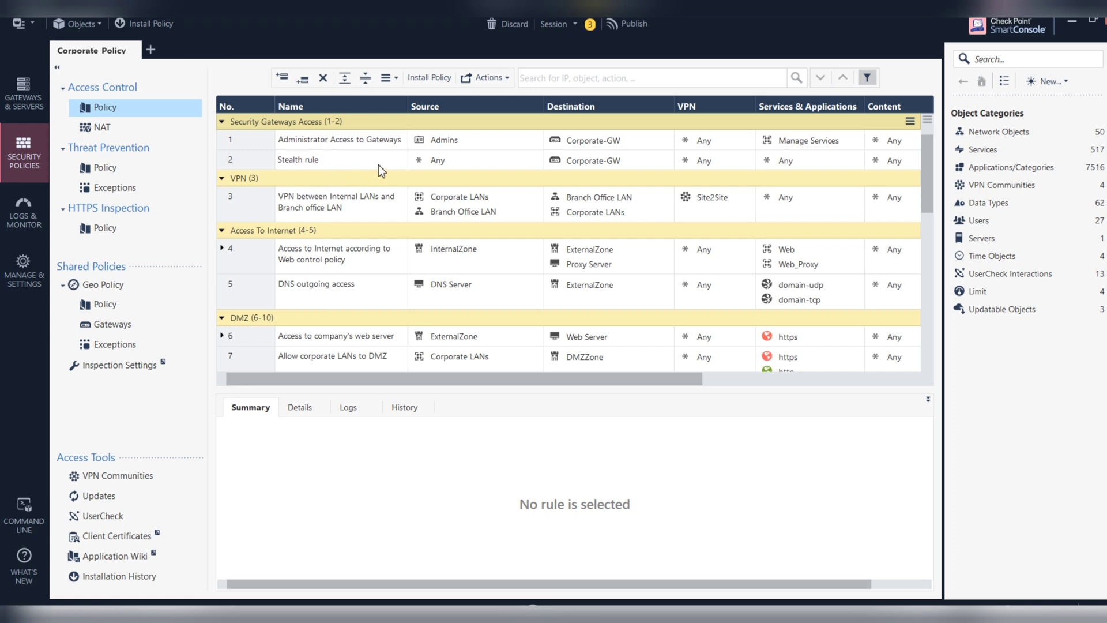
{"action": "mouse_move", "coordinate": [466, 273]}
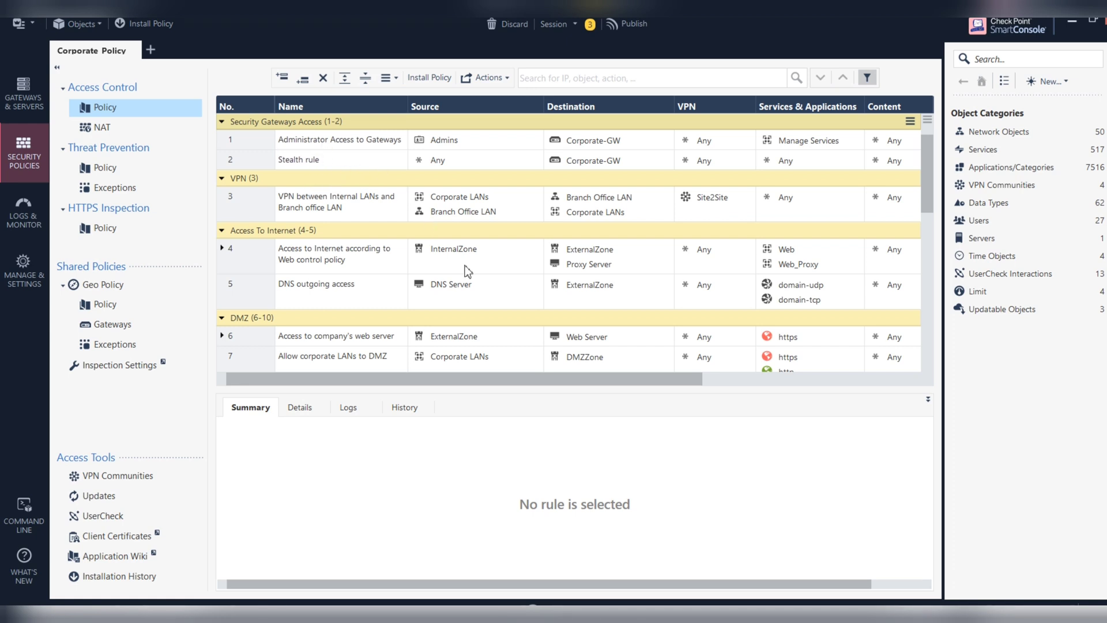
{"action": "scroll", "scroll_direction": "right", "scroll_amount": 3}
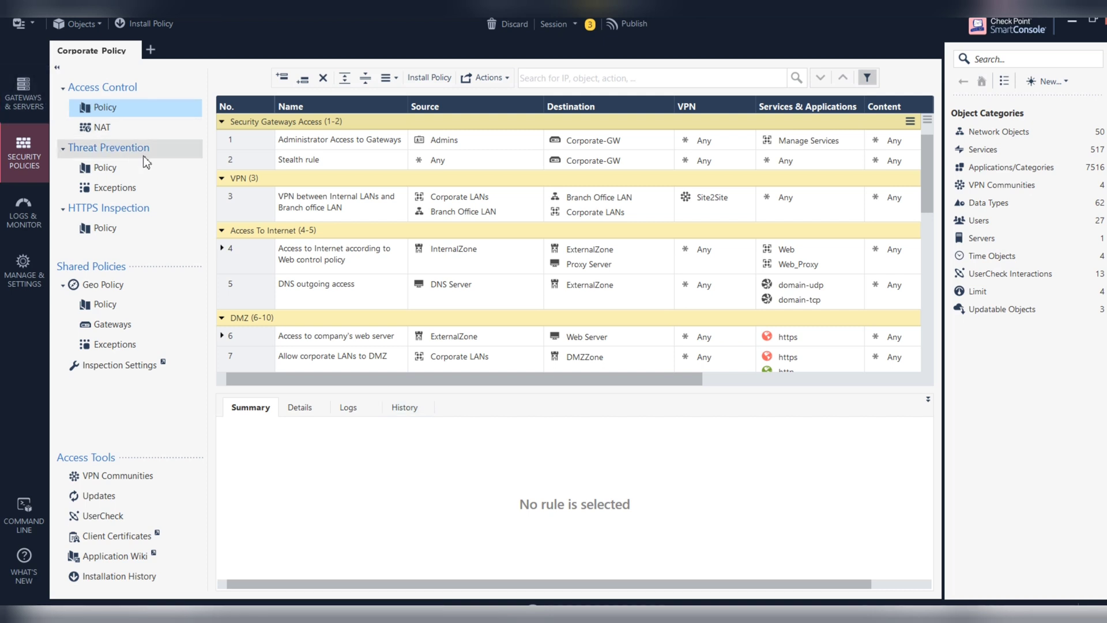
{"action": "mouse_move", "coordinate": [210, 303]}
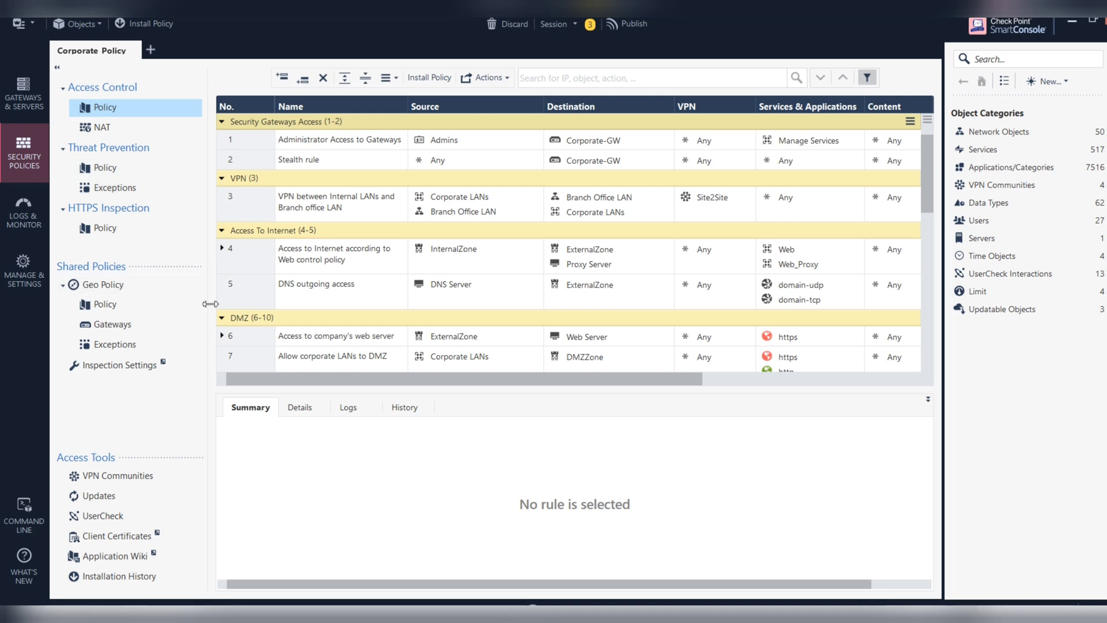
{"action": "mouse_move", "coordinate": [123, 452]}
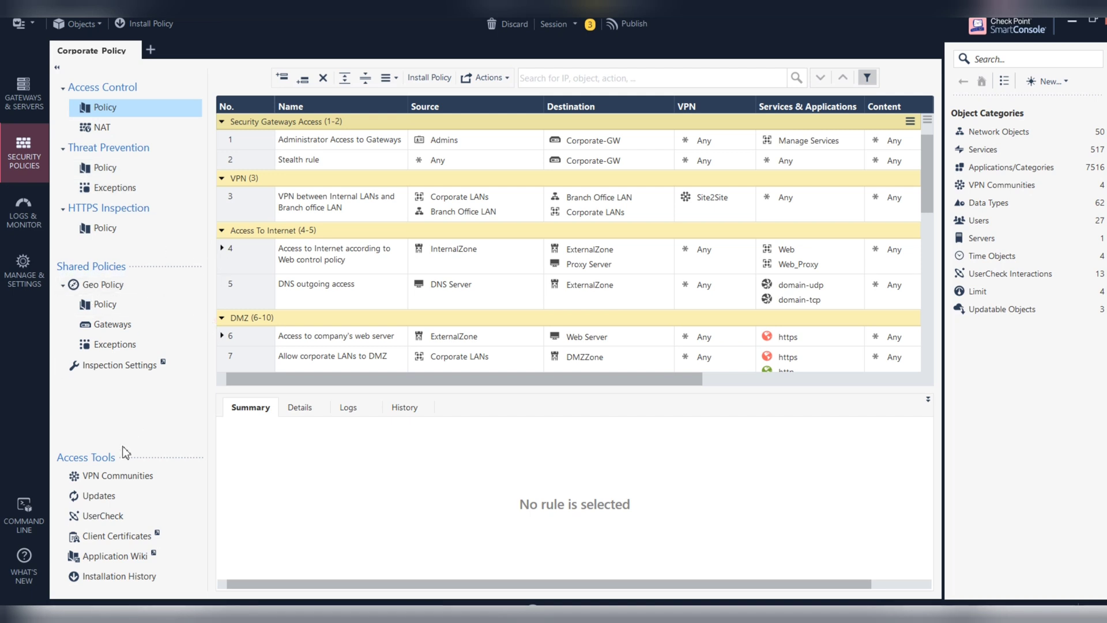
{"action": "mouse_move", "coordinate": [41, 379]}
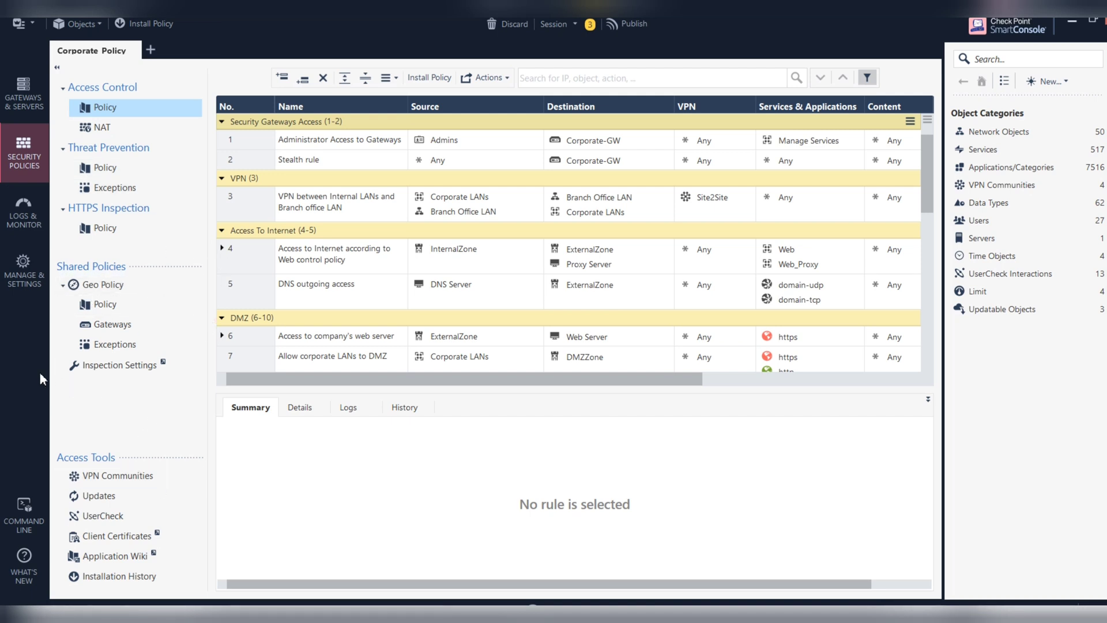
{"action": "left_click", "coordinate": [24, 272]}
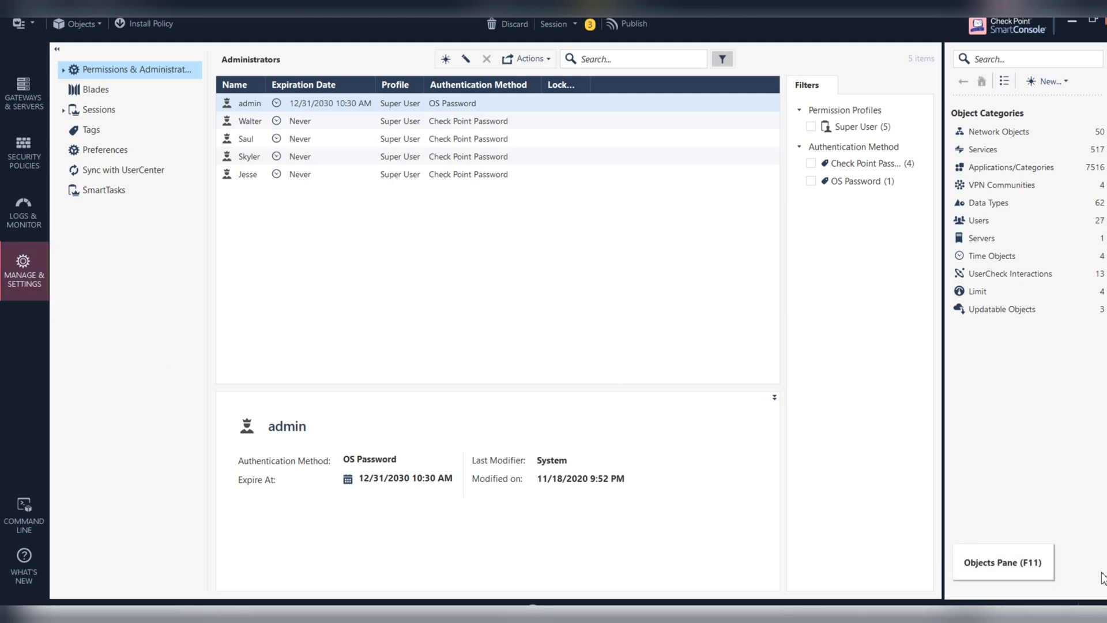
{"action": "mouse_move", "coordinate": [994, 564]}
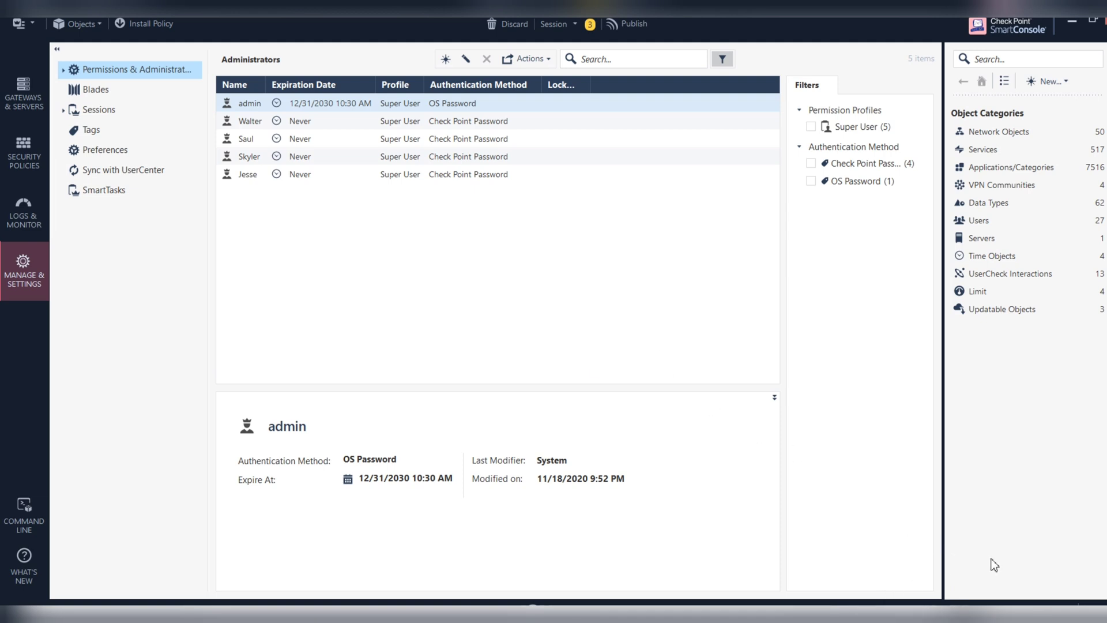